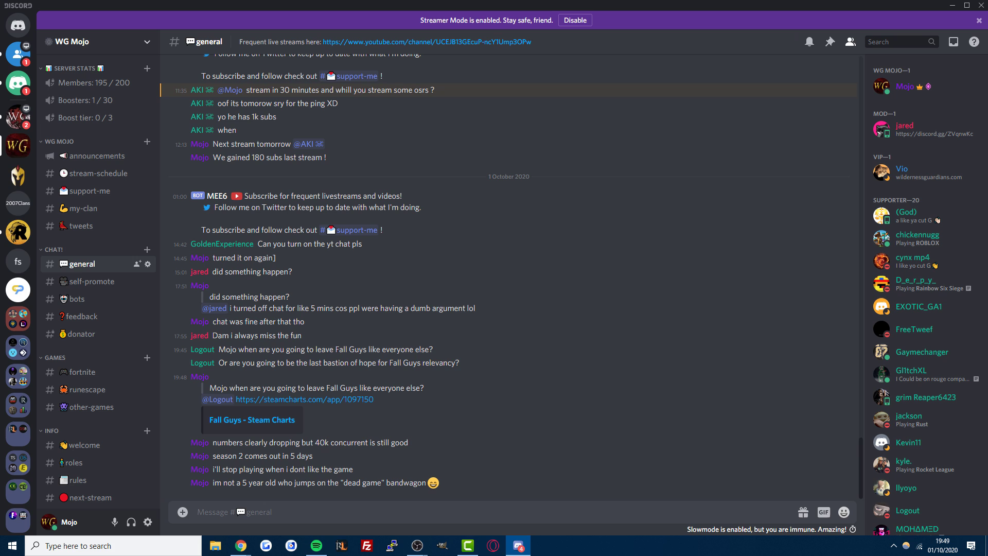
Switch from Discord to the Chrome window showing obsproject.com.
left_click(239, 546)
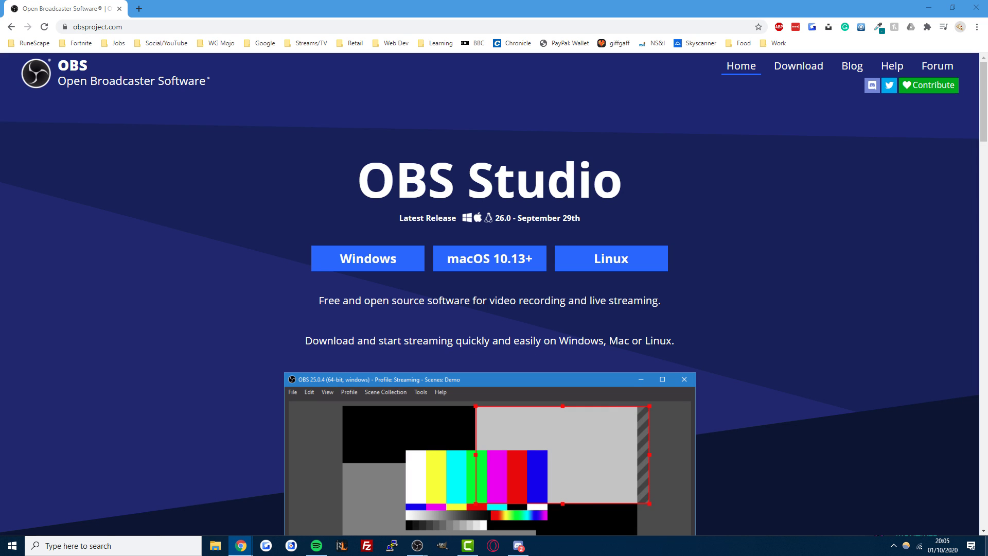
left_click(415, 545)
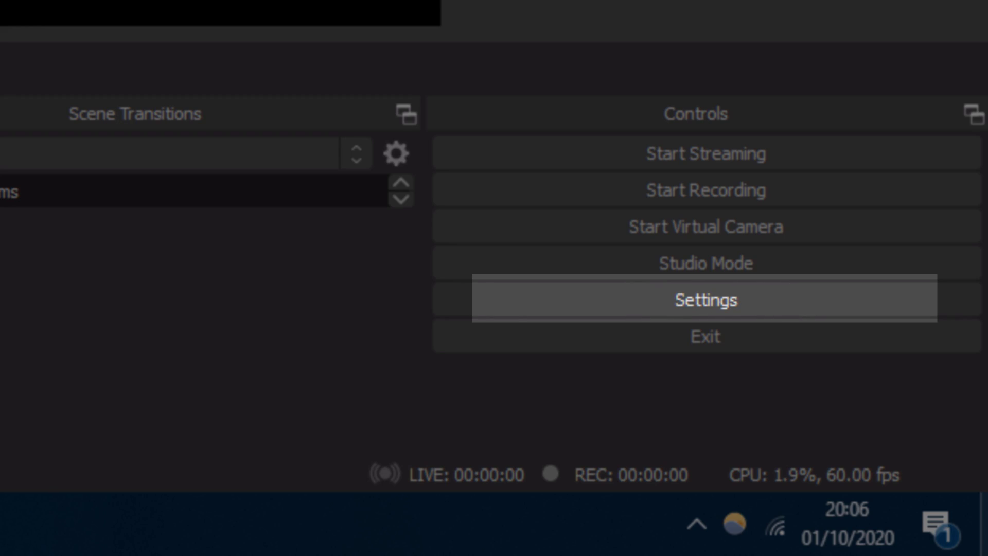
Bring up the OBS Settings dialog from the Controls dock.
left_click(705, 299)
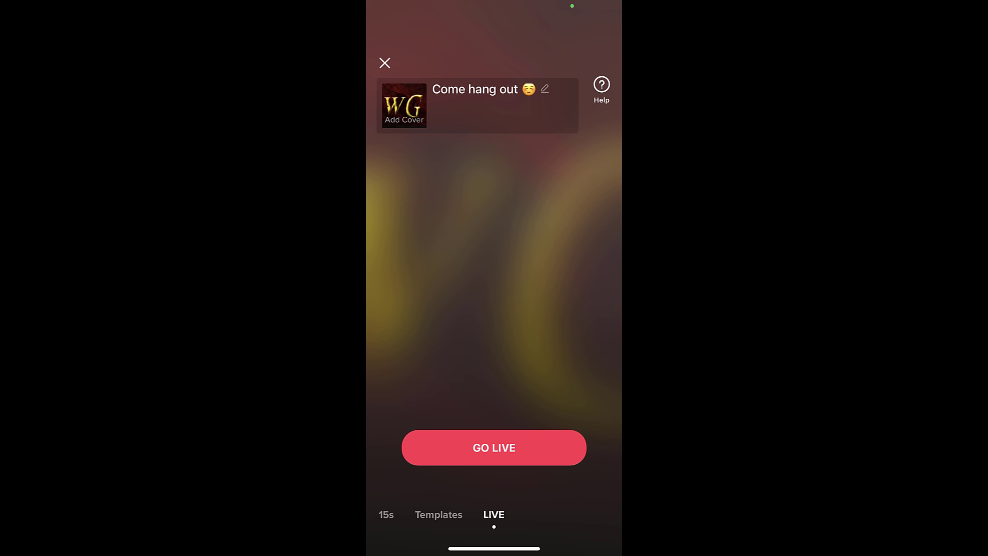
Go LIVE on TikTok so the server URL and stream key appear for copying.
left_click(493, 447)
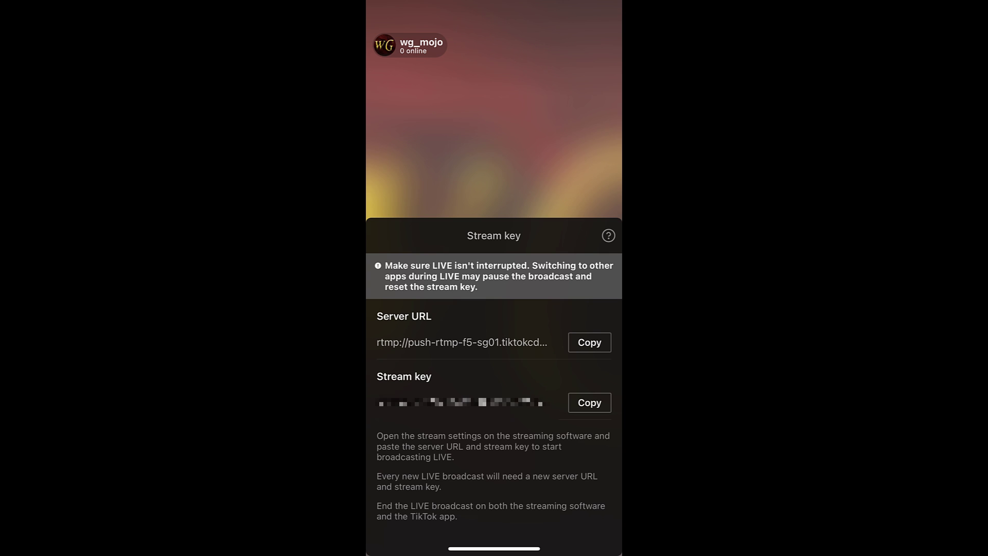